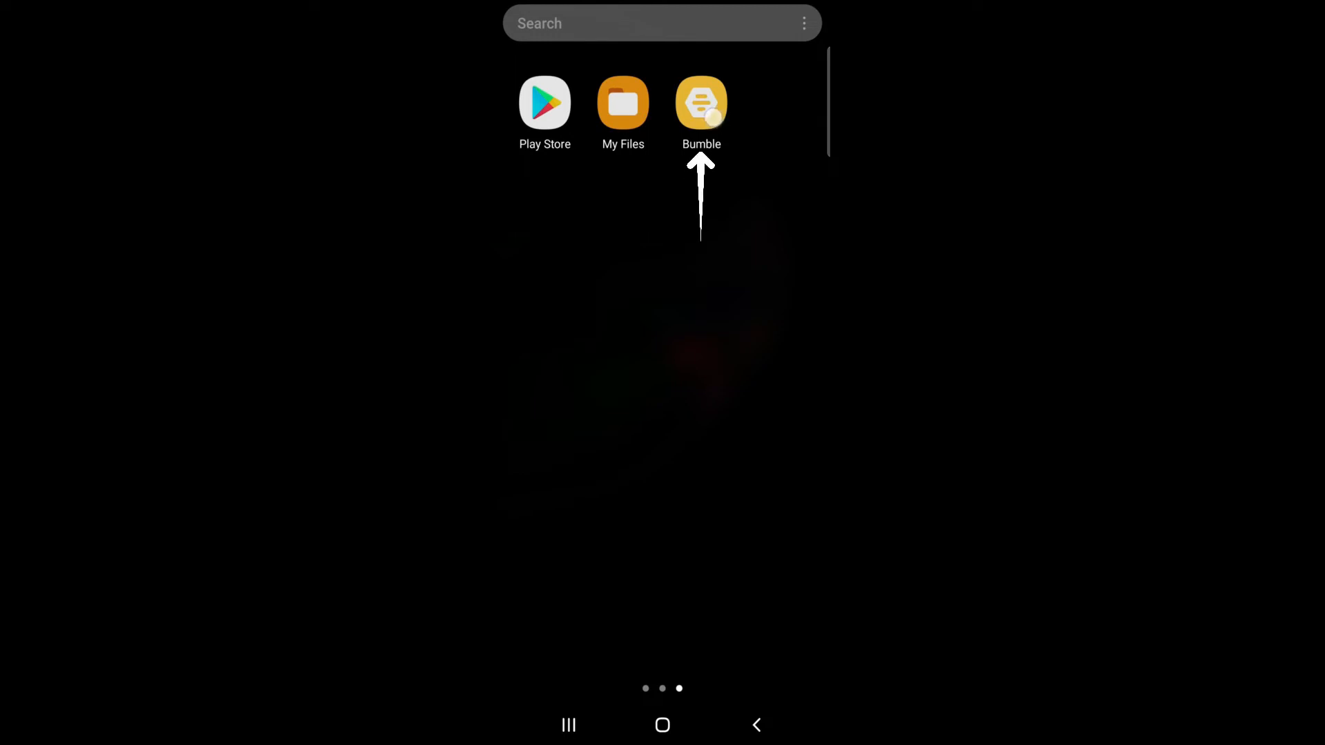
# Long-press the Bumble icon in the app drawer and go to its app info page
pyautogui.click(701, 104)
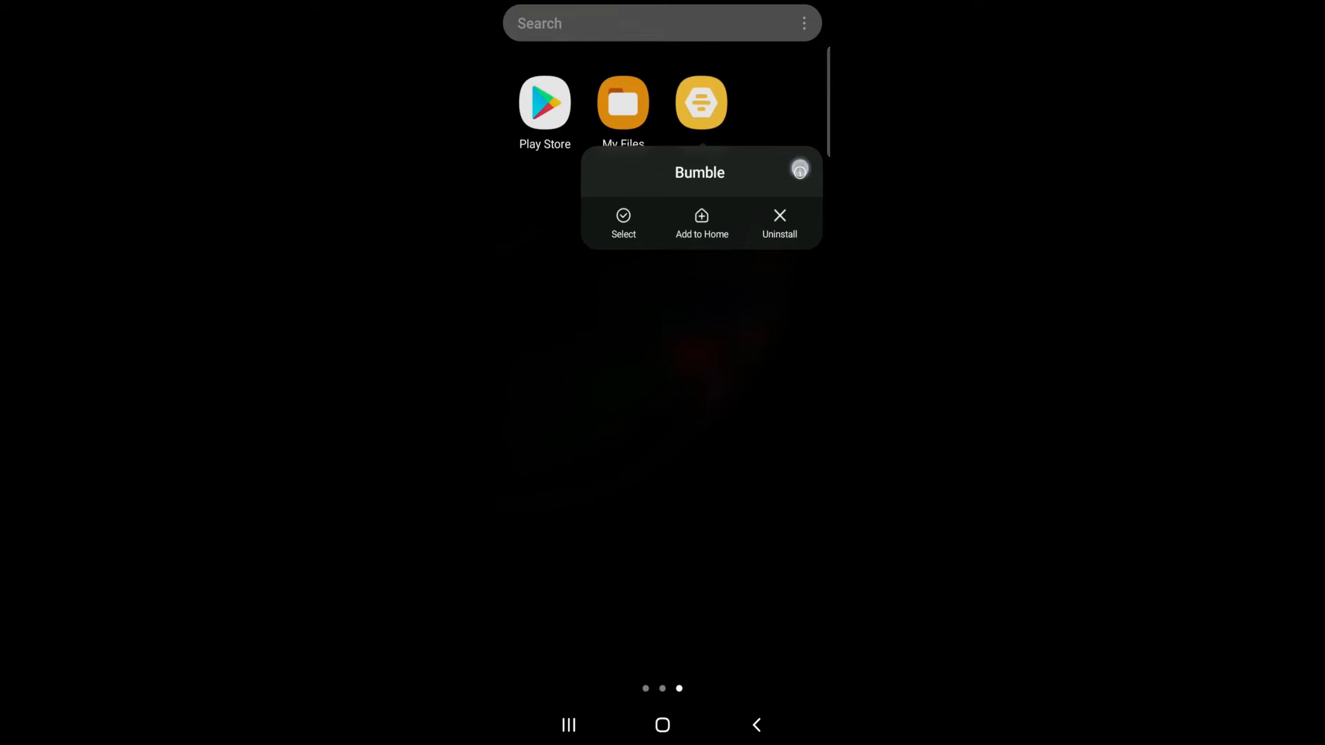
pyautogui.click(799, 170)
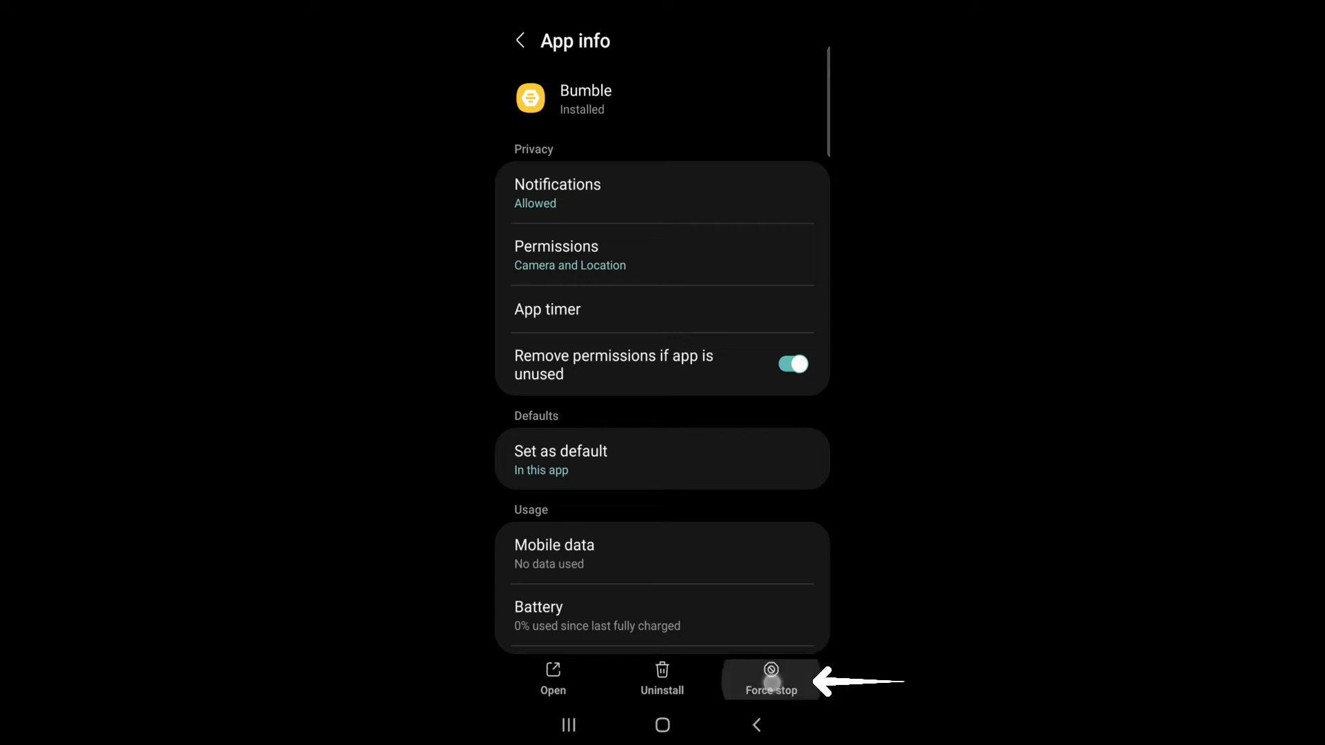
# Force-stop Bumble and confirm in the warning dialog
pyautogui.click(771, 676)
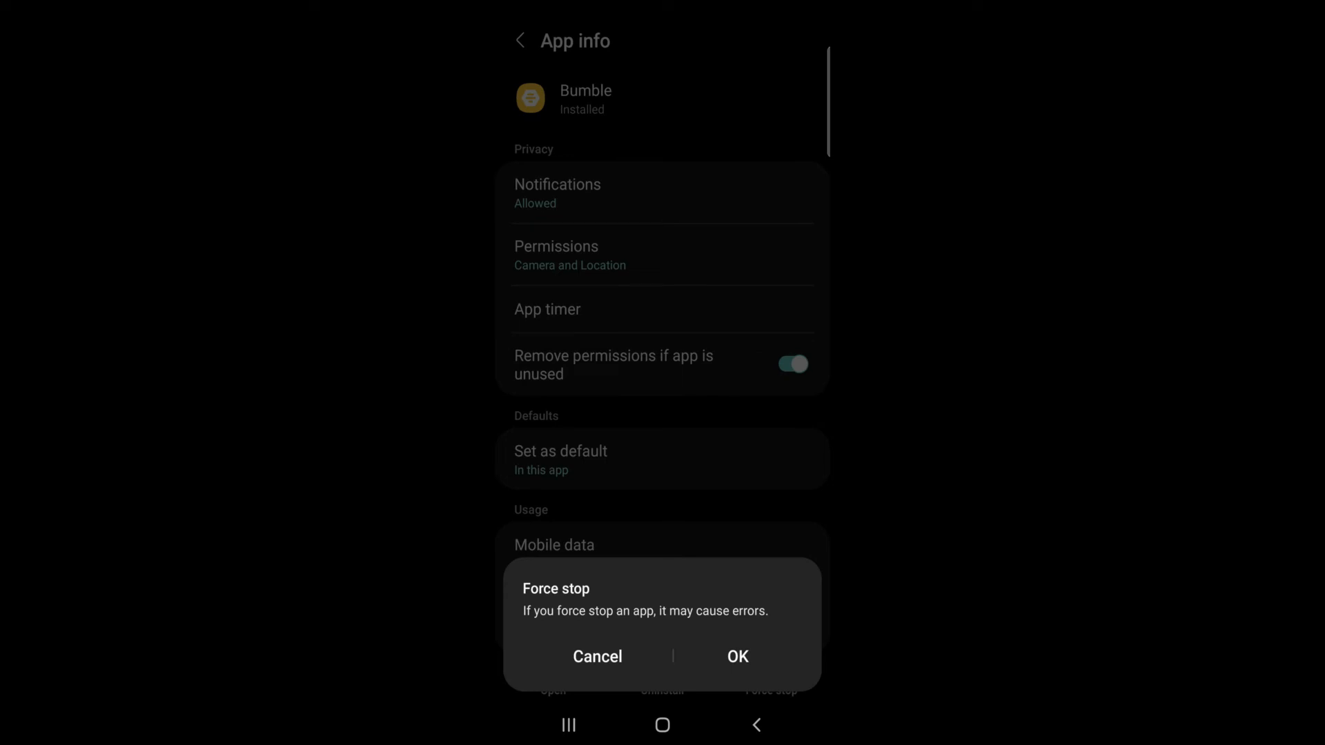
pyautogui.click(596, 657)
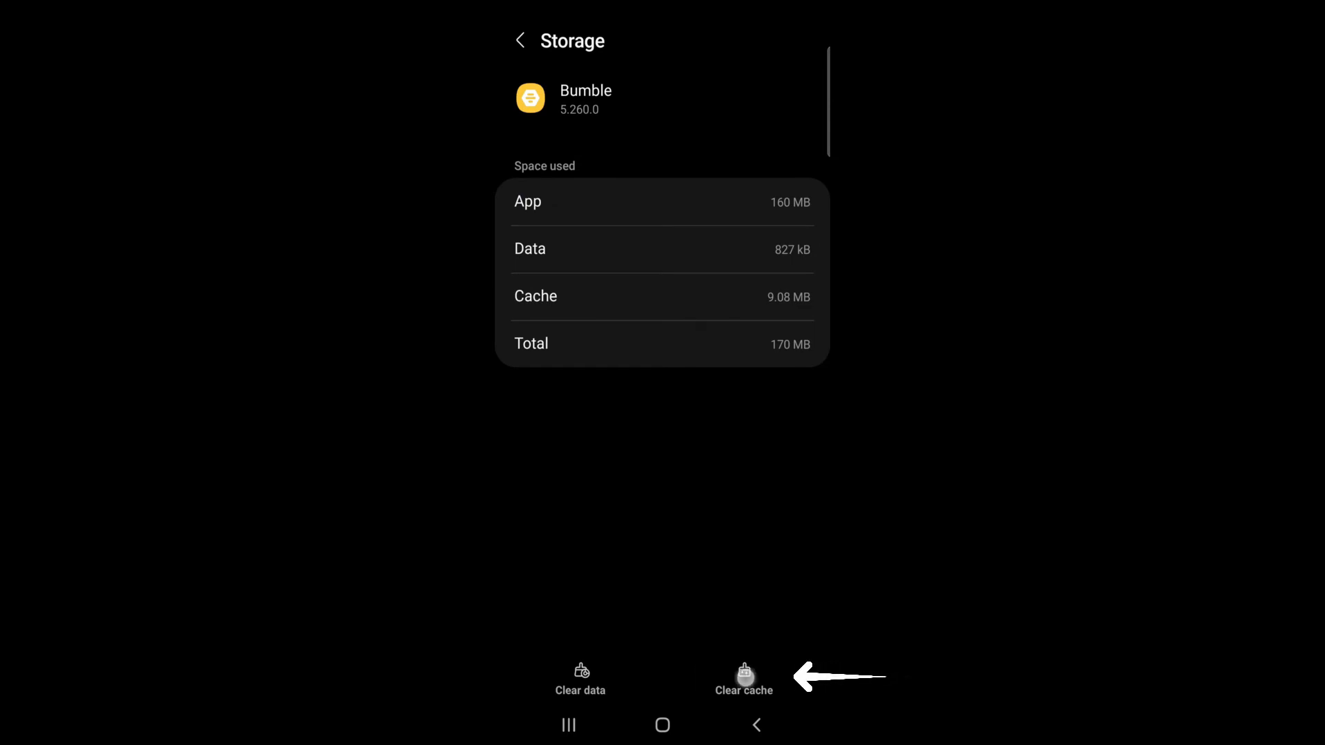
# On Bumble's Storage page clear the cache to 0 B and begin clearing data
pyautogui.click(744, 677)
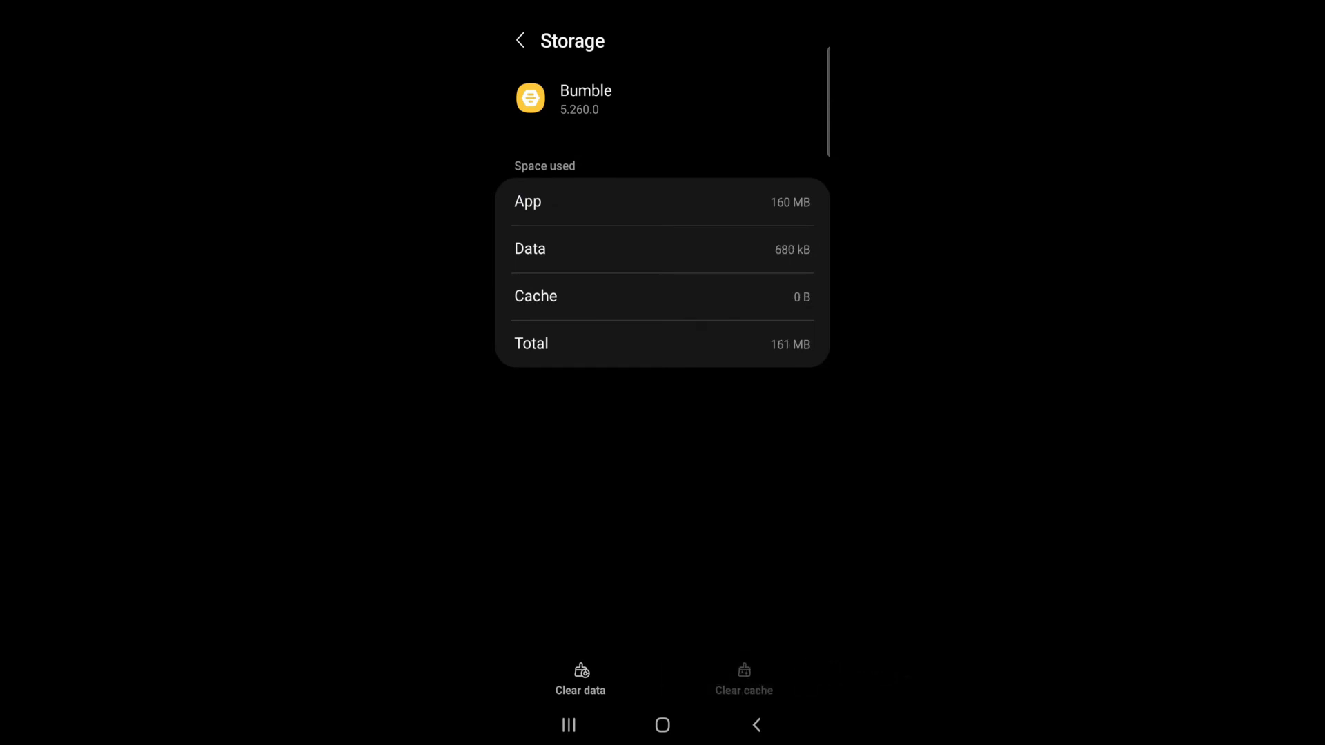
pyautogui.click(581, 680)
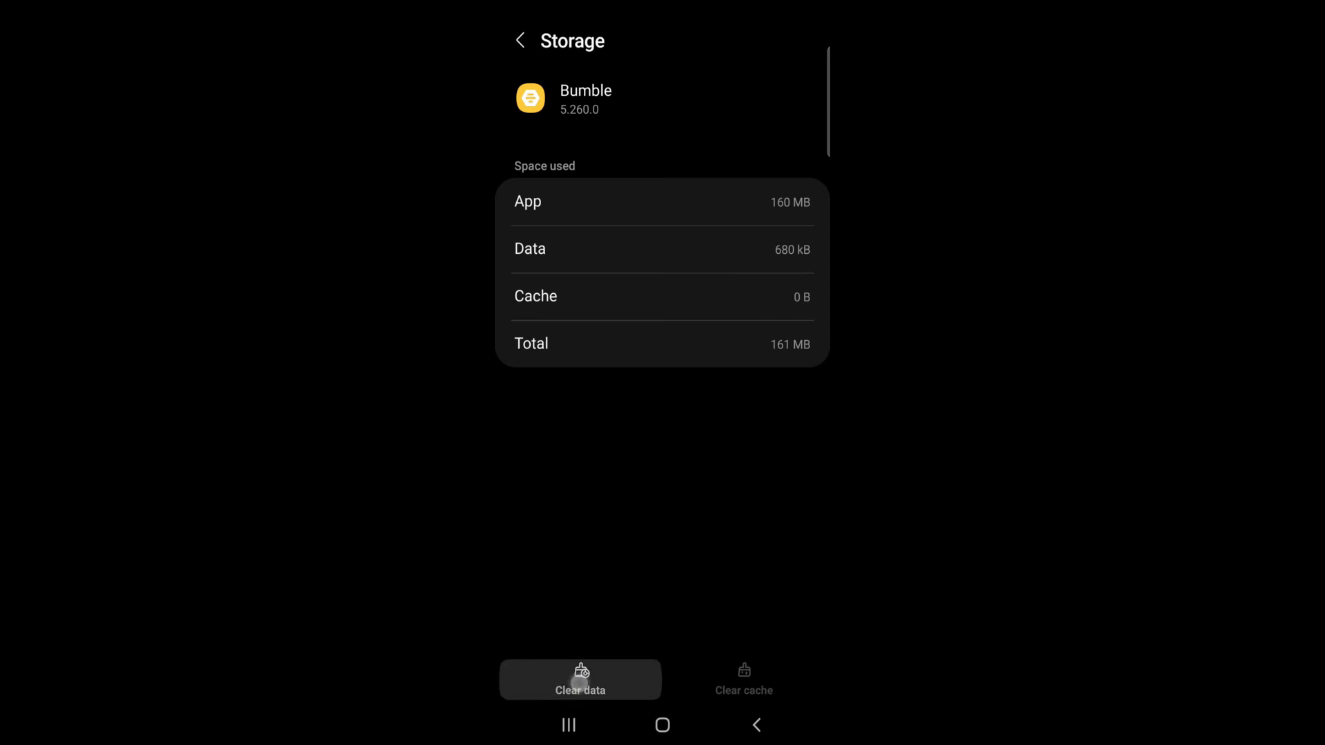
# Confirm the Clear data dialog so Bumble's Data and Cache both read 0 B
pyautogui.click(579, 679)
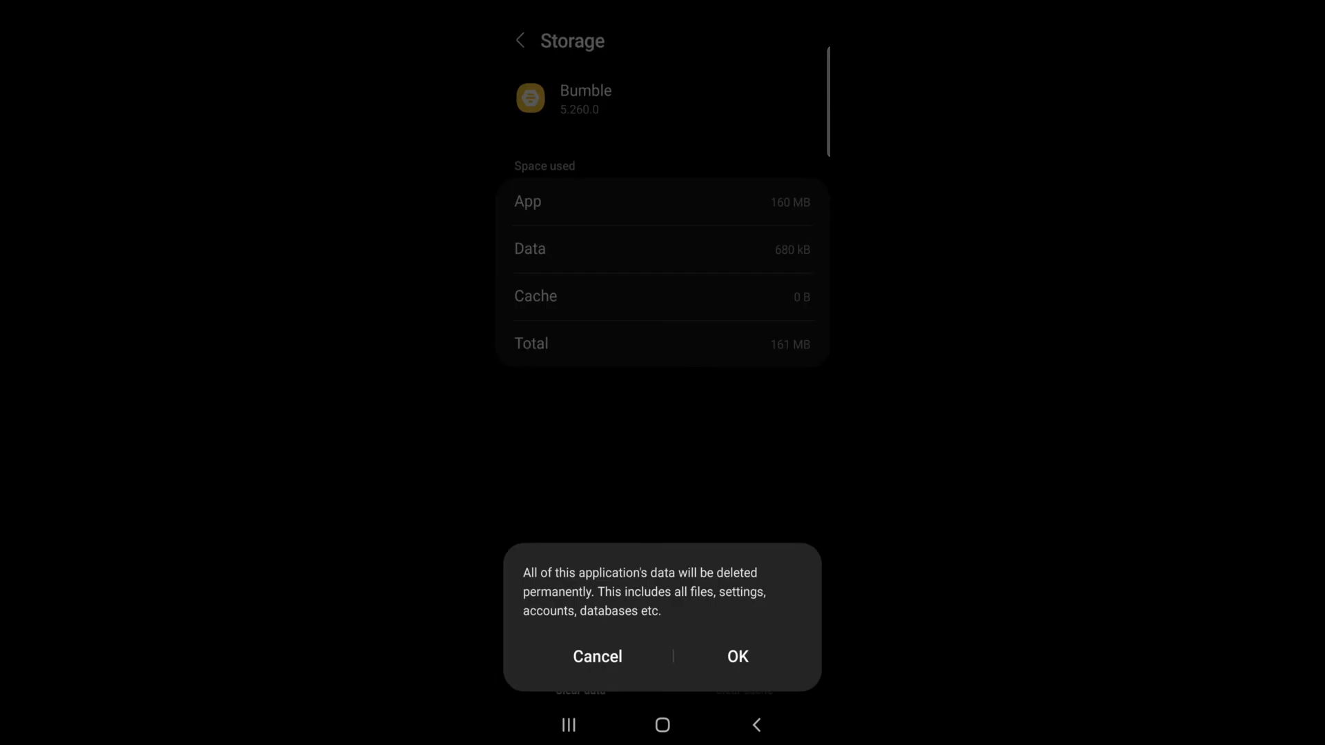
pyautogui.click(736, 657)
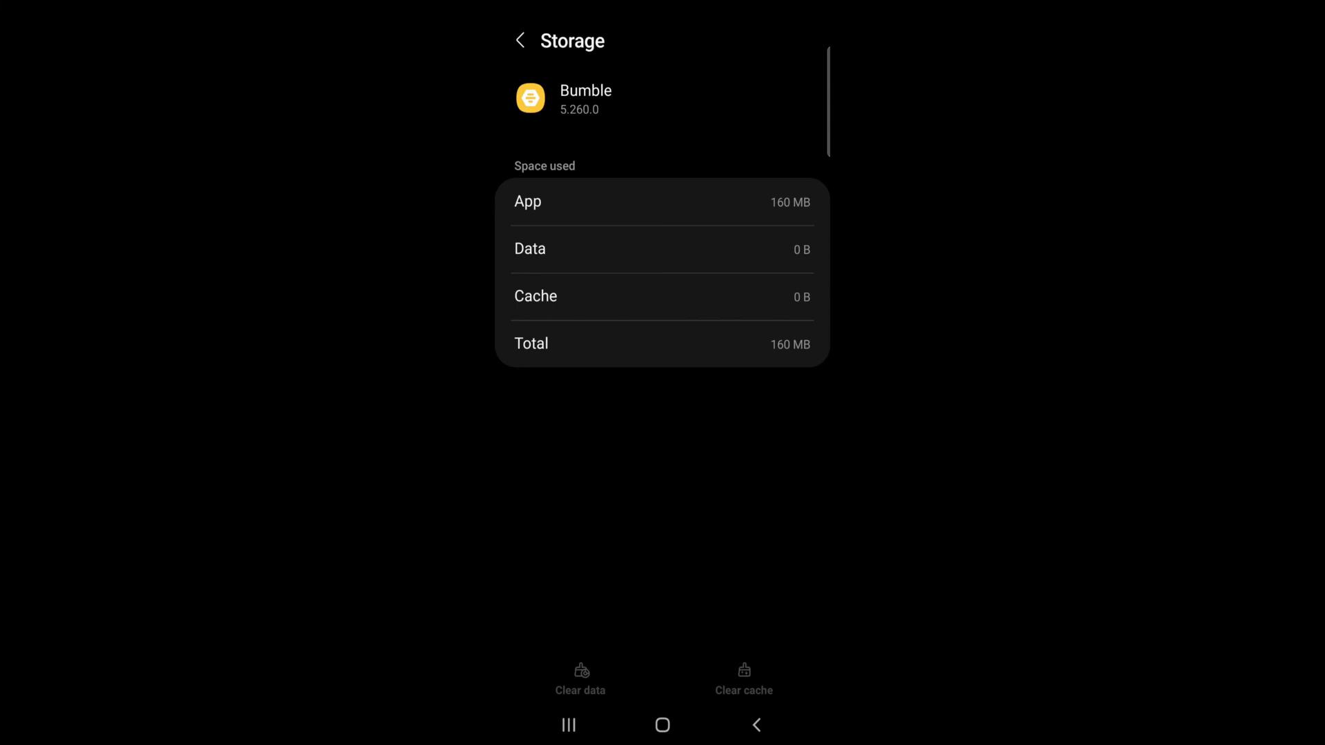